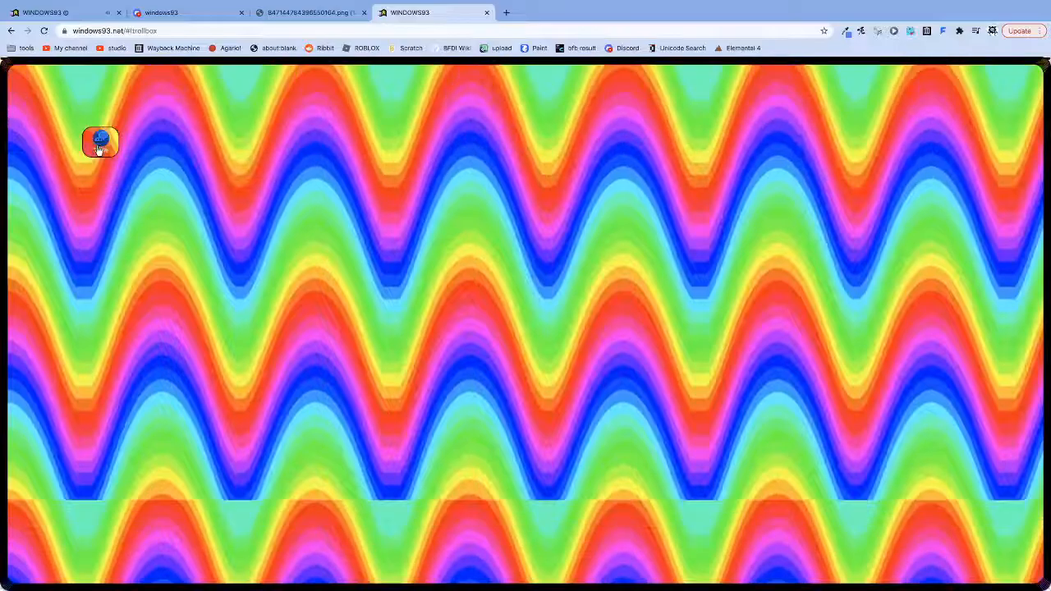
# - Launch Trollbox from its desktop icon so the nickname prompt appears
pyautogui.click(101, 141)
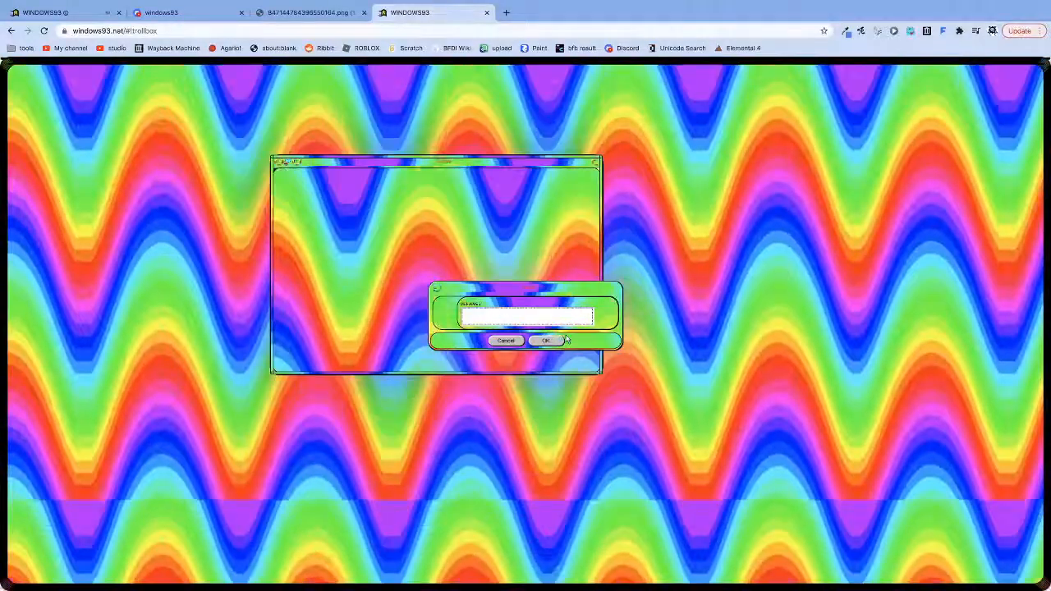
pyautogui.click(545, 339)
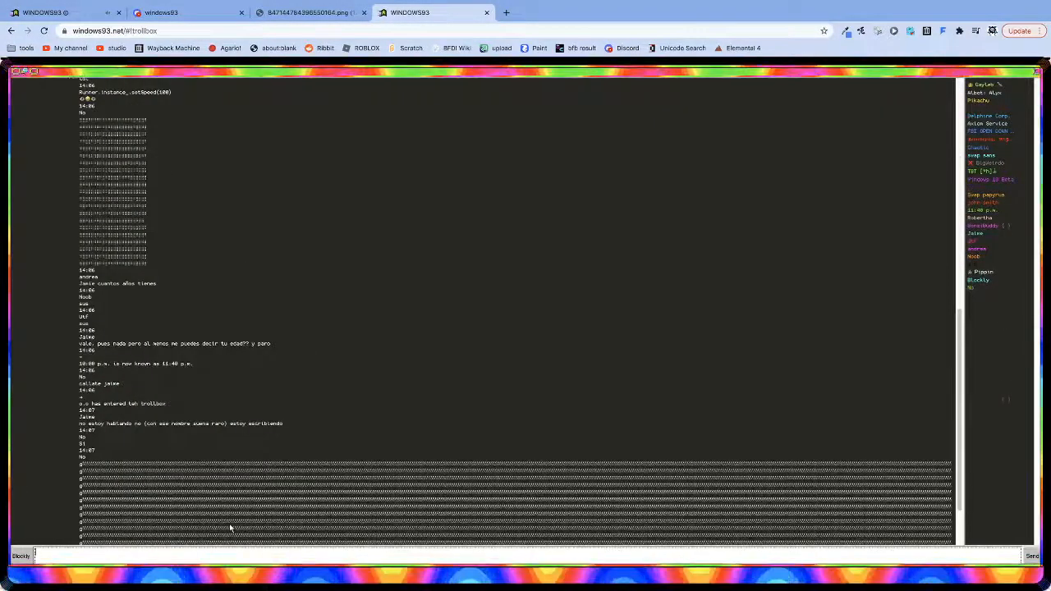
# - Post chat messages 'Hey all' and 'showing off a' Windows 93 theme in Trollbox
pyautogui.write('Hey all')
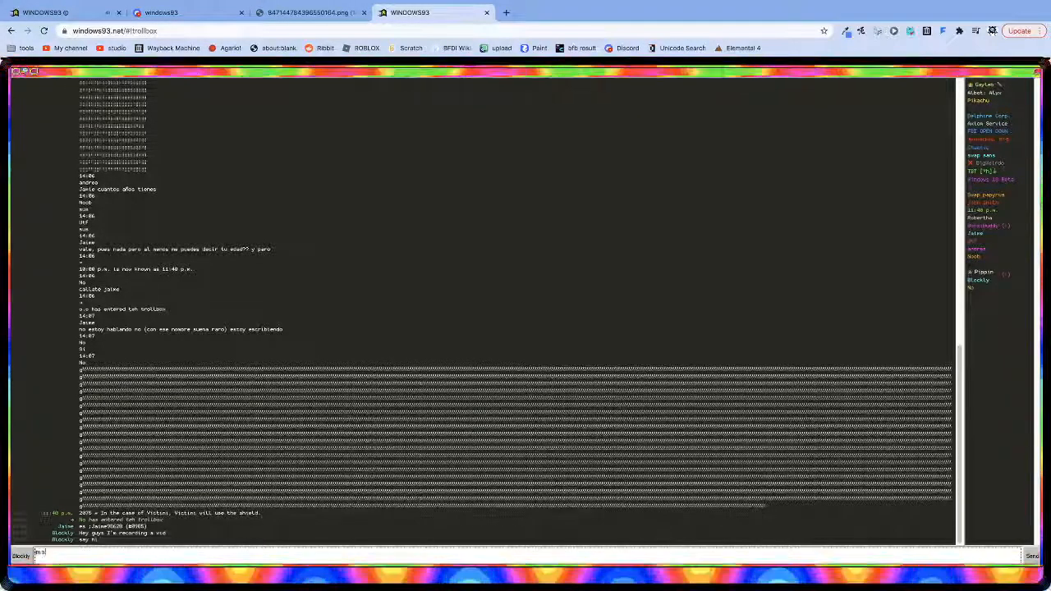
pyautogui.write('showing off a')
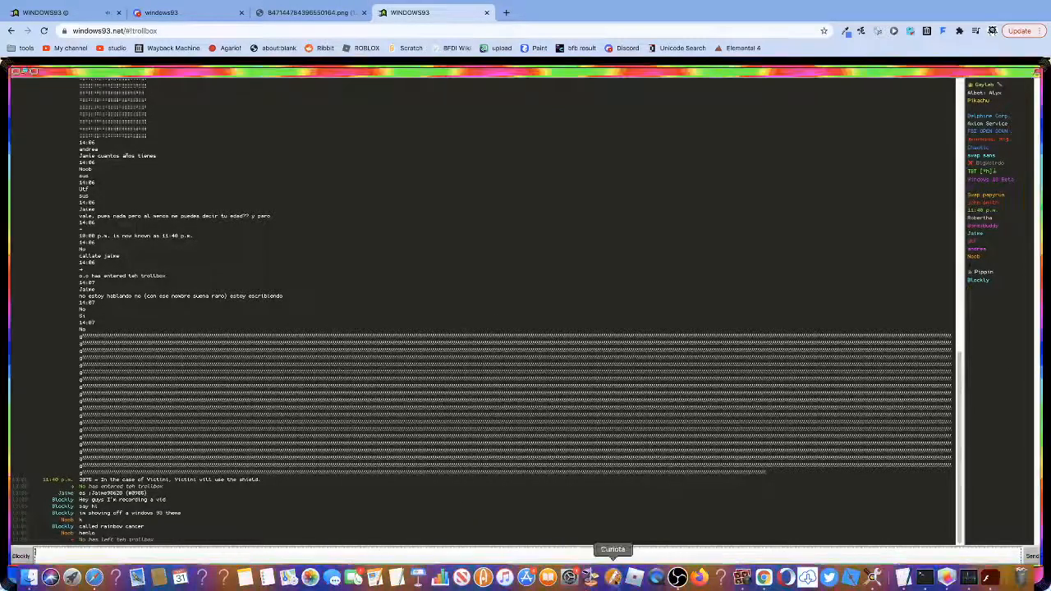
pyautogui.moveTo(676, 578)
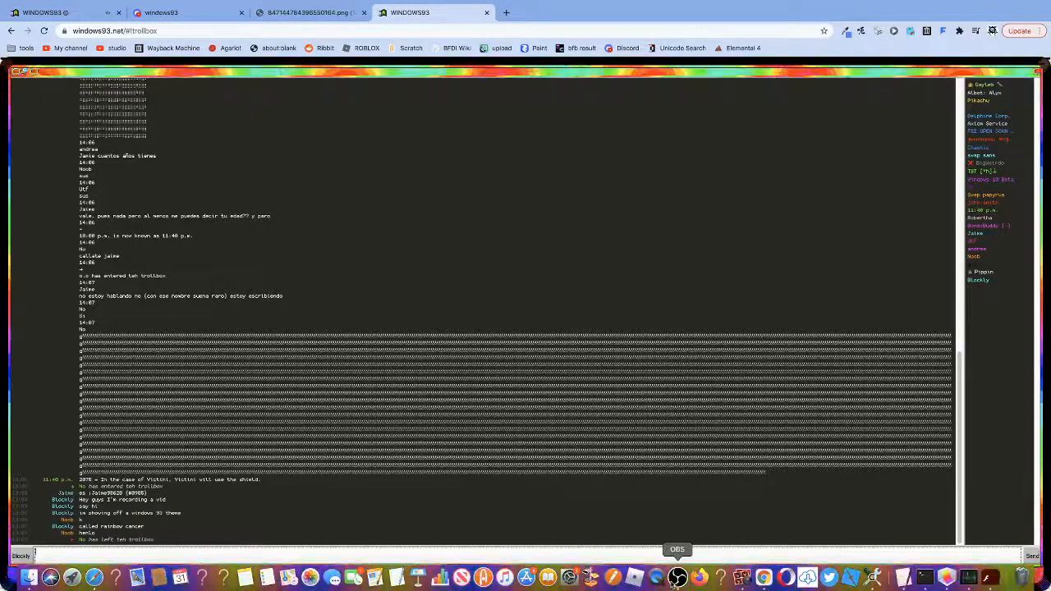